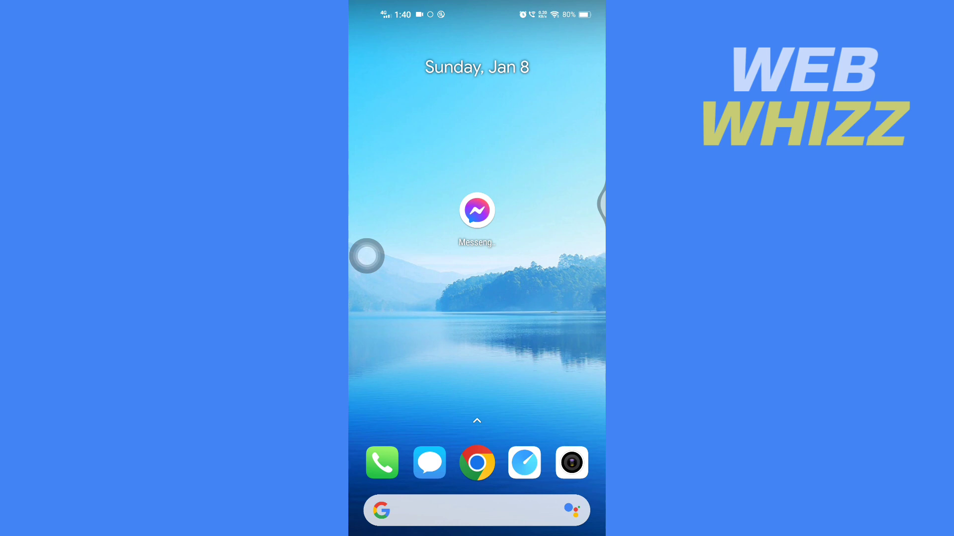
Launch Messenger and scroll through Neil's chat history
left_click(477, 211)
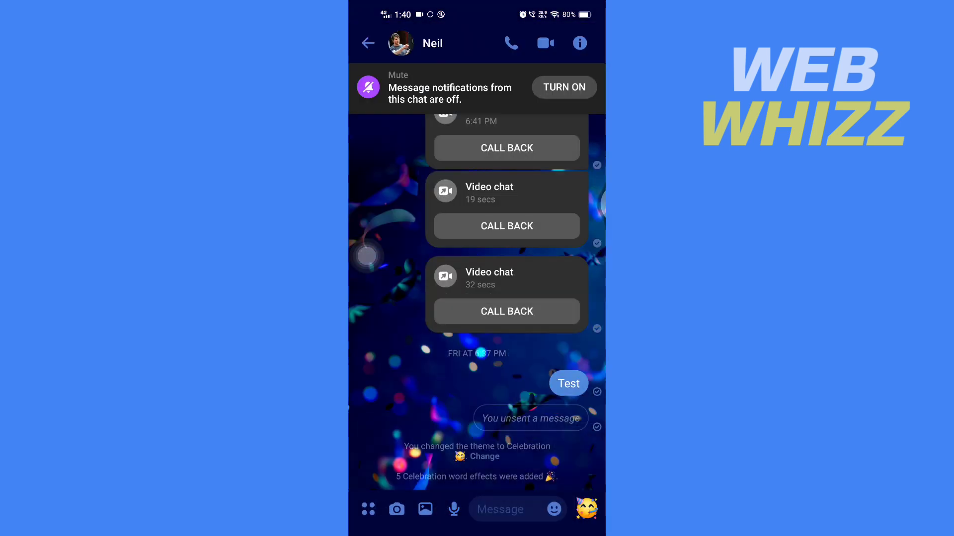
scroll("down", 3)
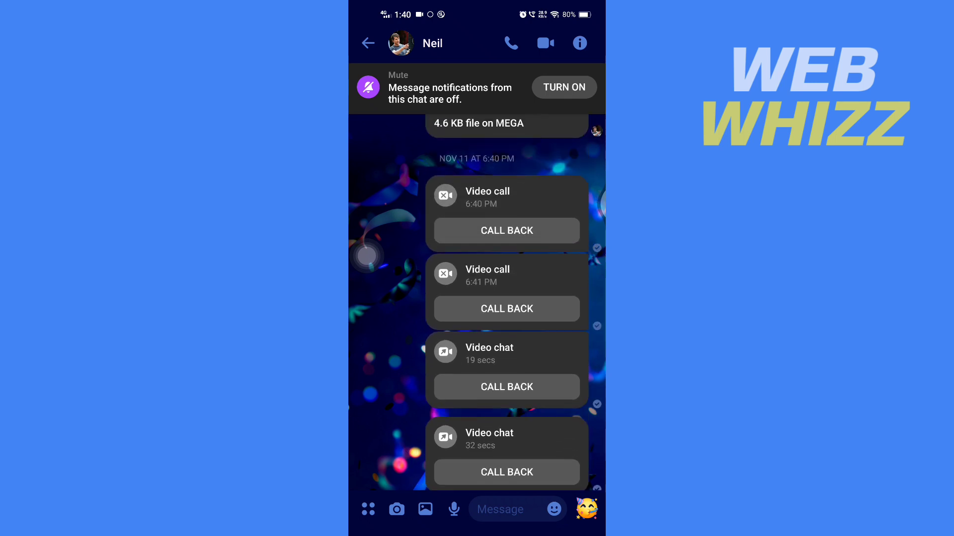
scroll("down", 3)
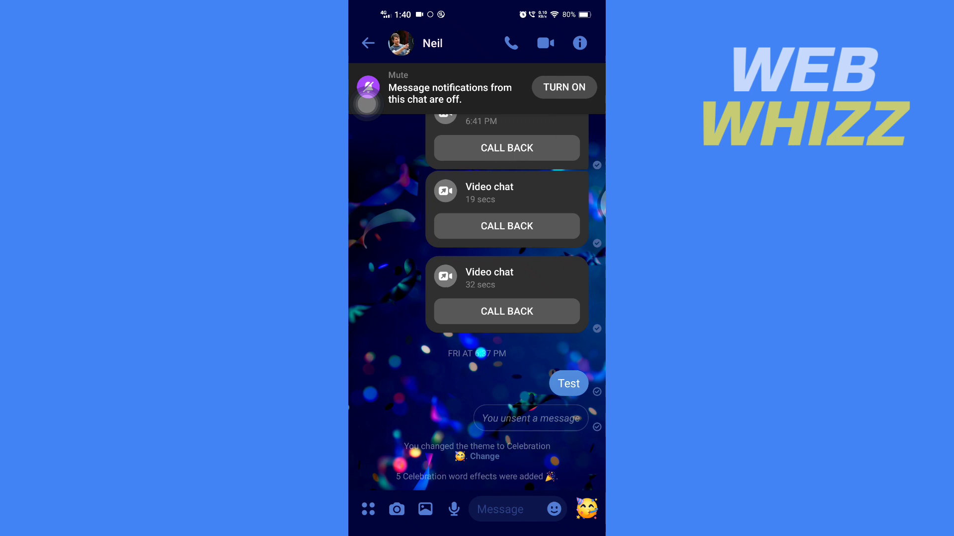
From the chat info screen, browse the Theme list down to Monochrome
left_click(580, 42)
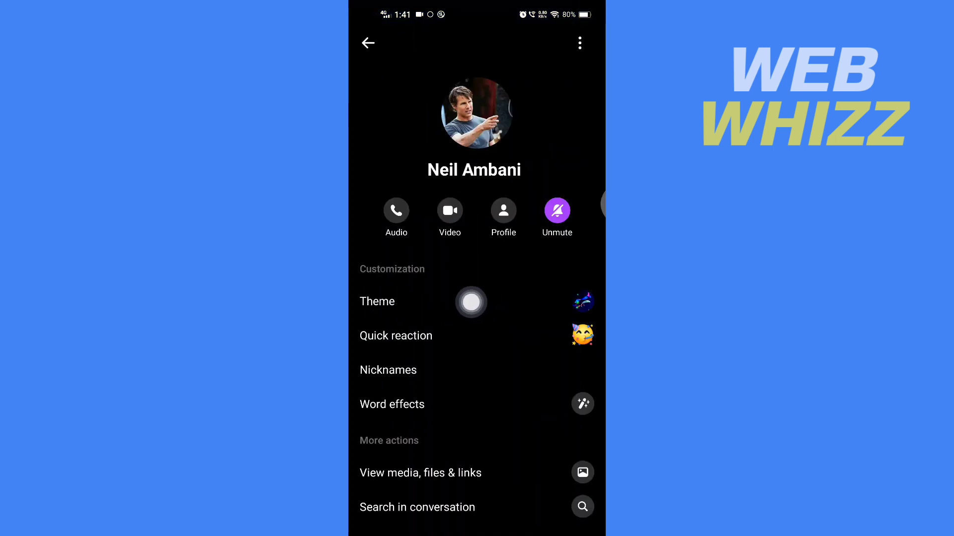
left_click(377, 302)
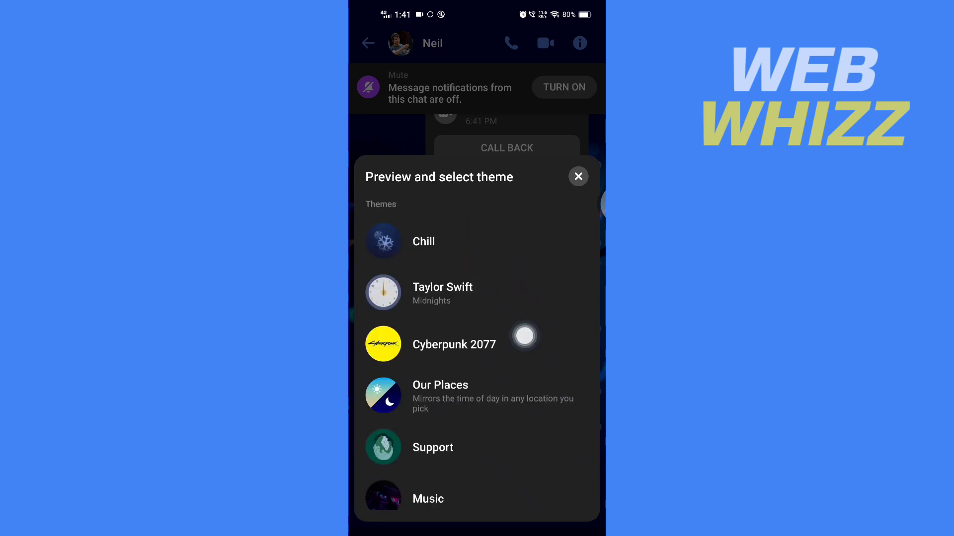
scroll("down", 3)
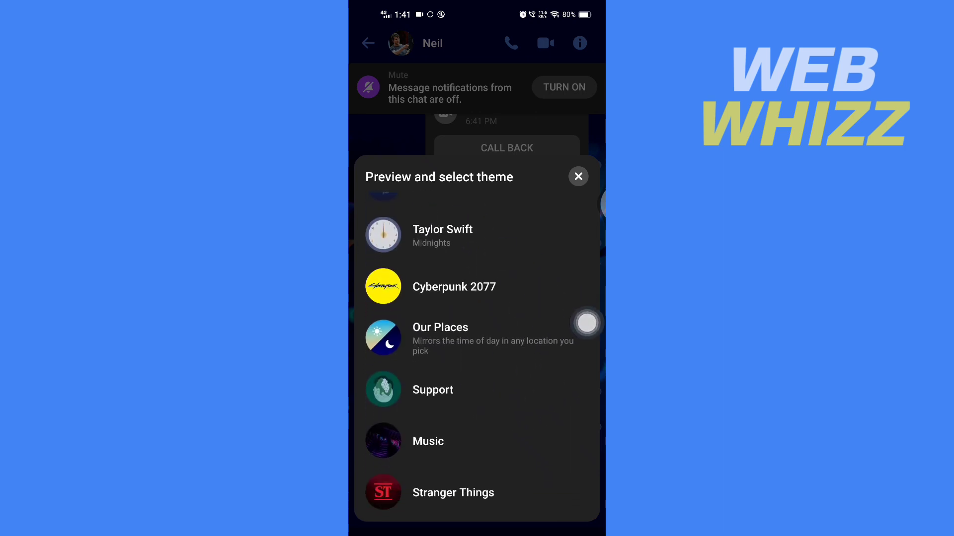
scroll("down", 3)
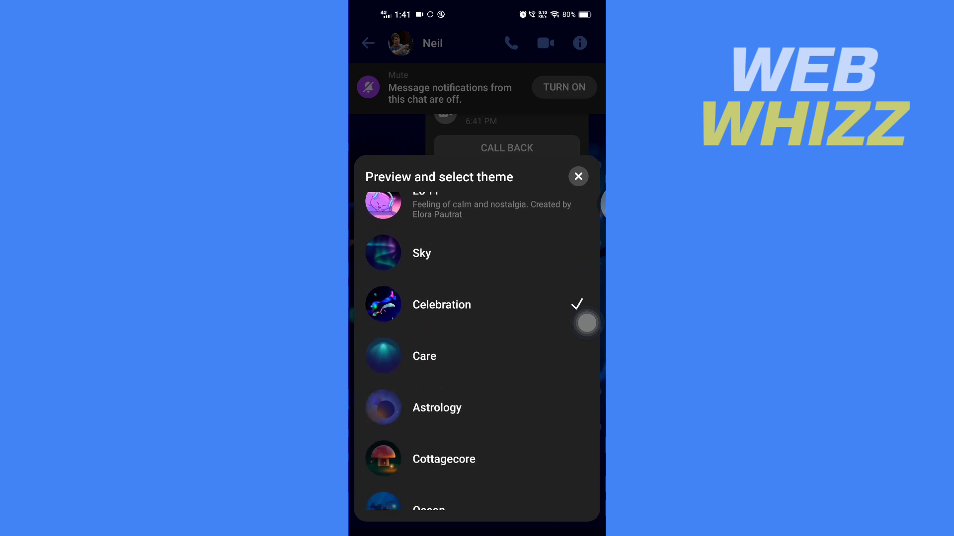
scroll("down", 3)
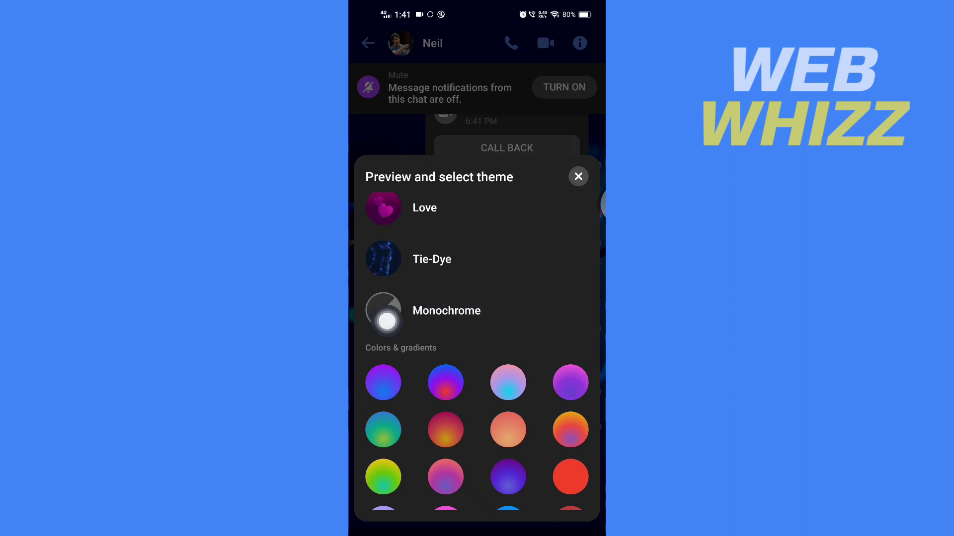
Preview the Monochrome theme and apply it to Neil's chat
left_click(446, 310)
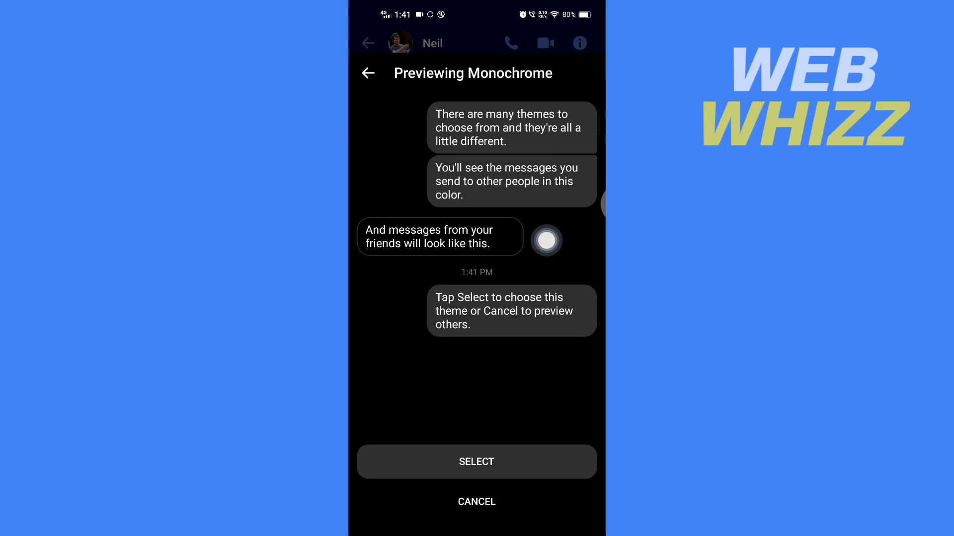
left_click(495, 462)
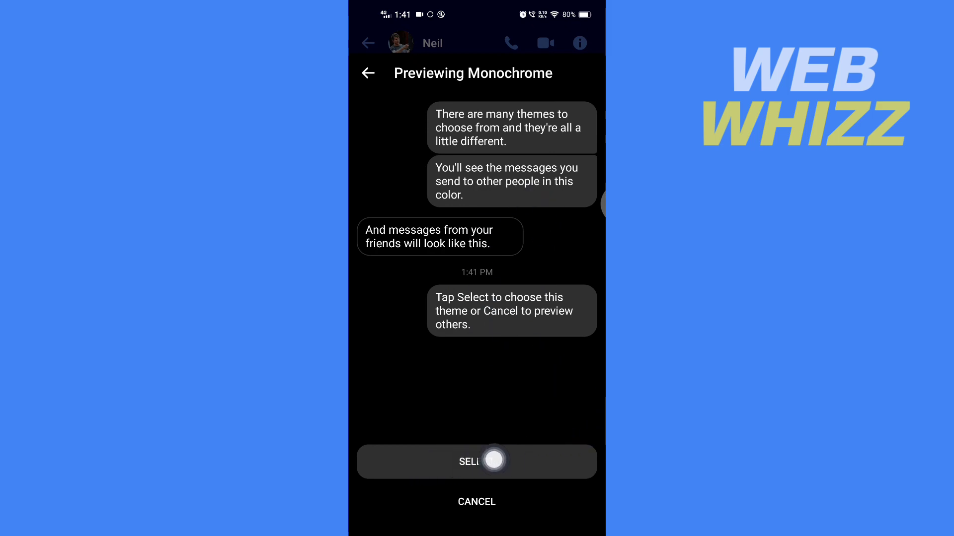
left_click(476, 461)
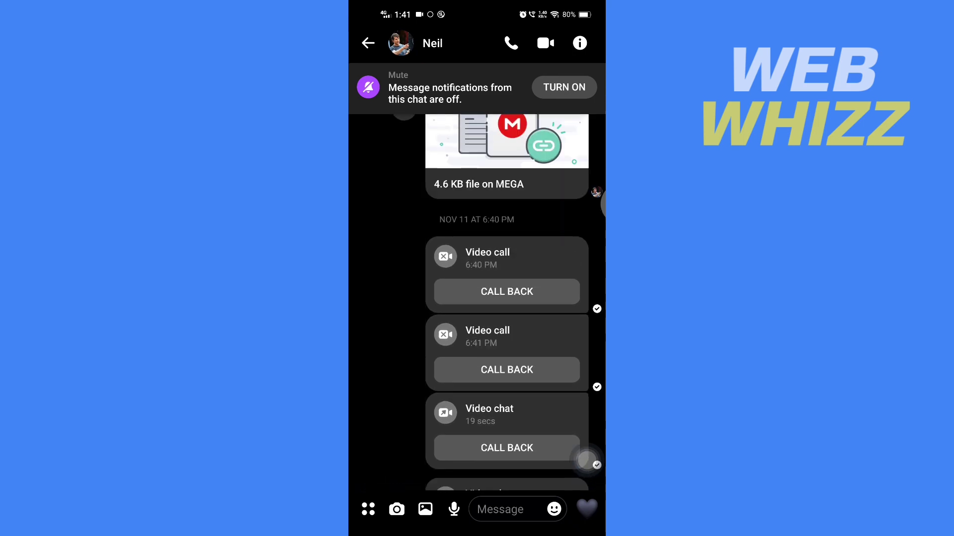
scroll("down", 3)
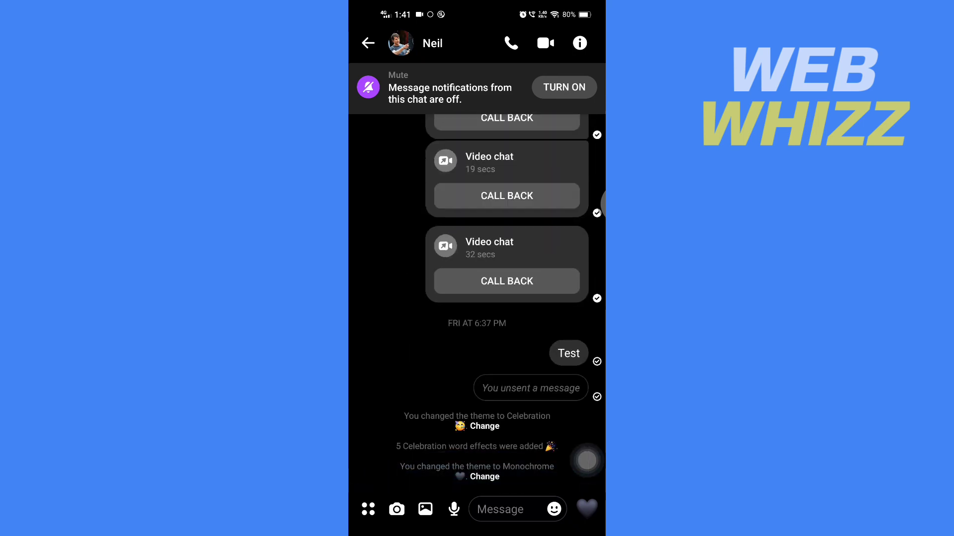
left_click(511, 509)
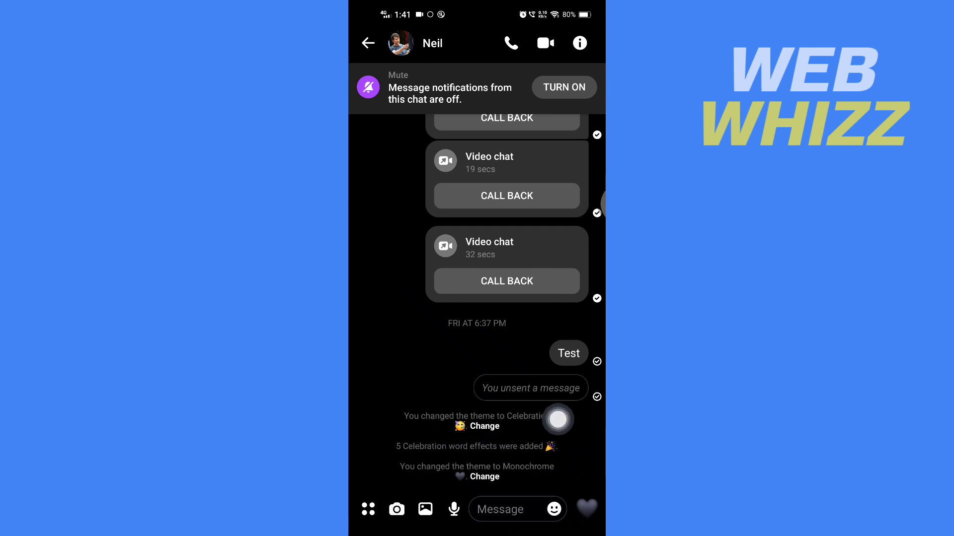
mouse_move(587, 456)
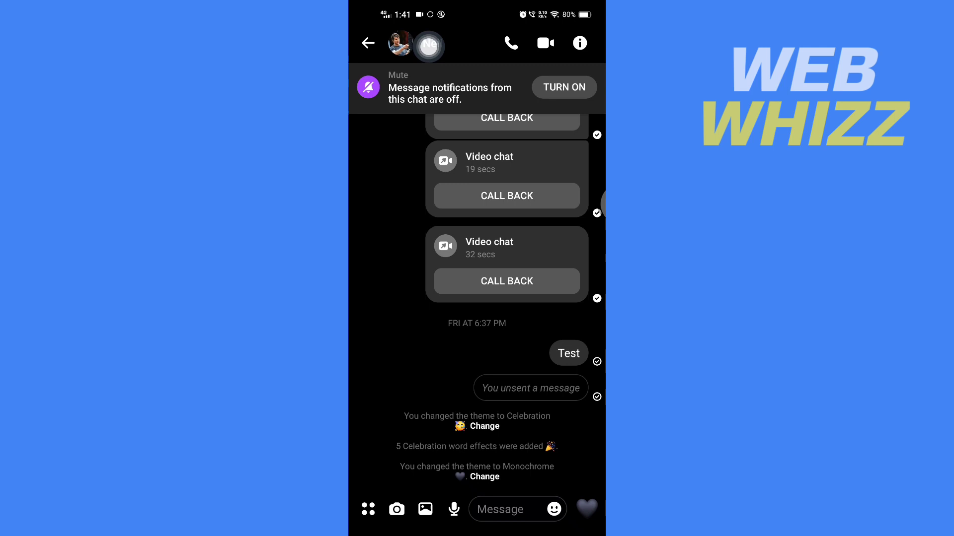
left_click(580, 43)
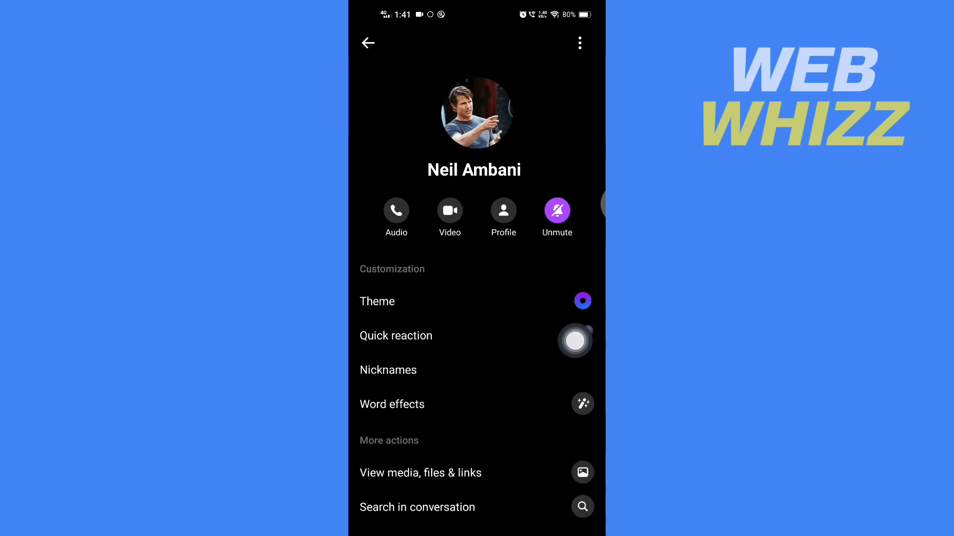
Set the chat's quick reaction to the thumbs-up emoji
left_click(395, 336)
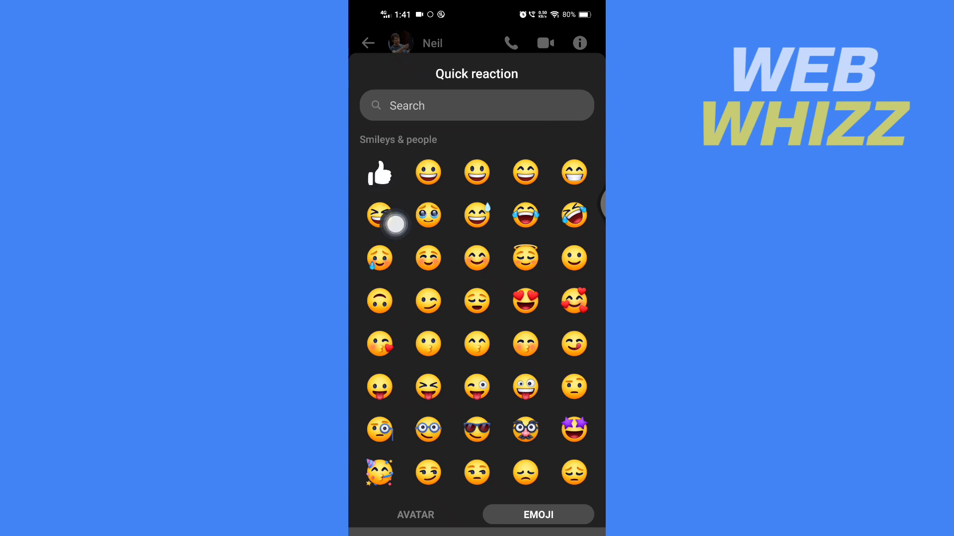
left_click(380, 173)
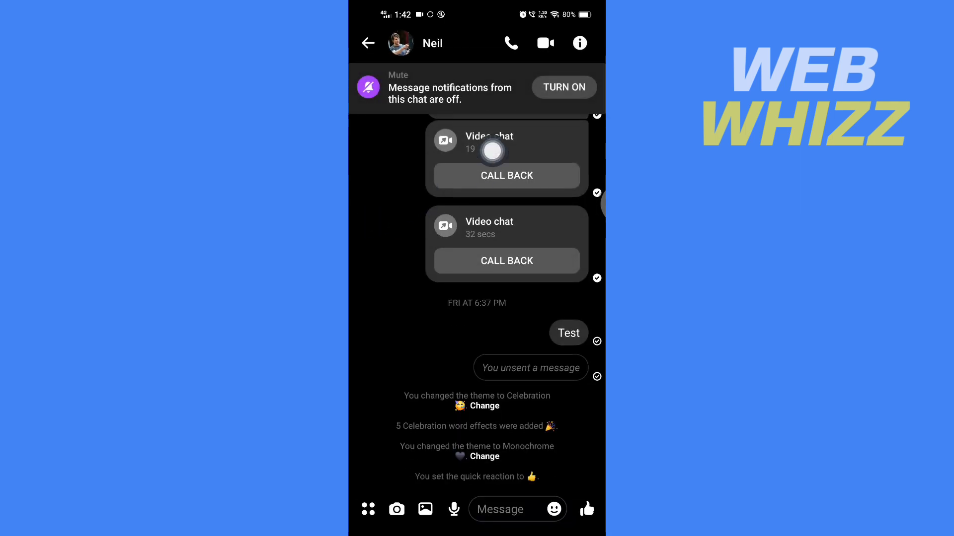